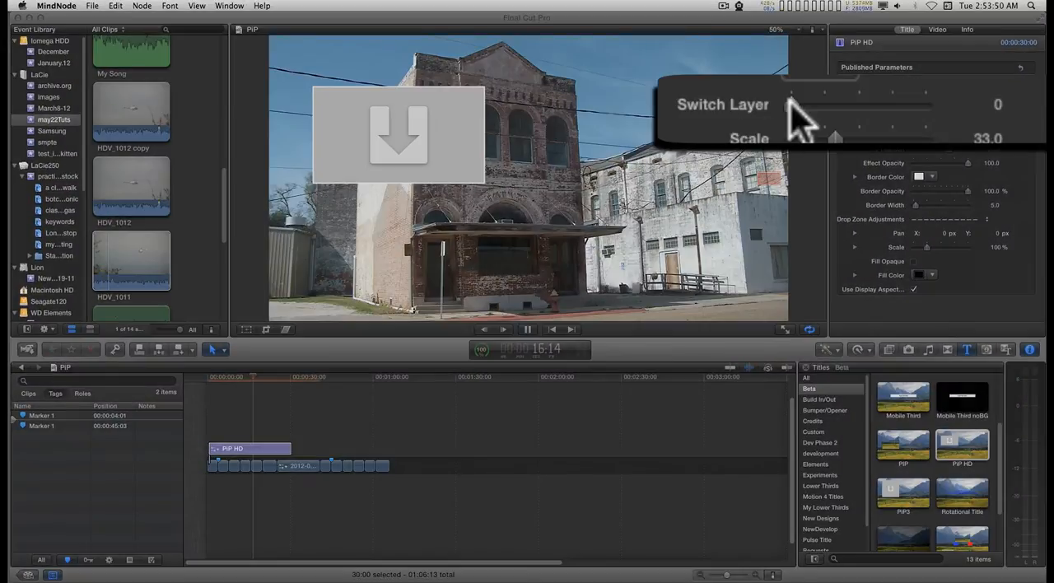
Step: Swap the Switch Layer value above and below 50, settling just under 50 with the drop zone as the inset
left_click_drag(790, 105, 872, 106)
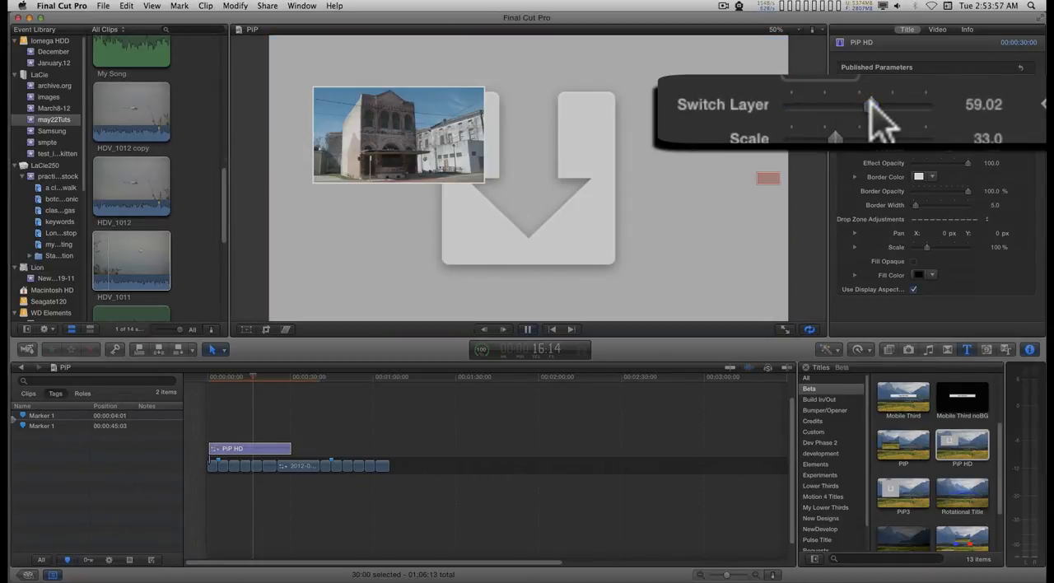
left_click_drag(870, 105, 876, 105)
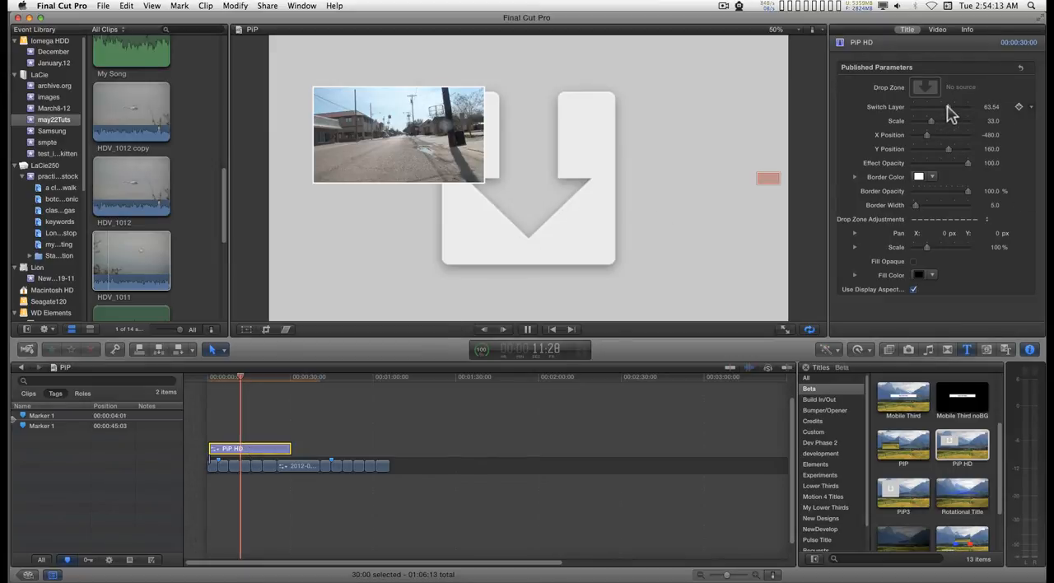
left_click_drag(969, 106, 853, 105)
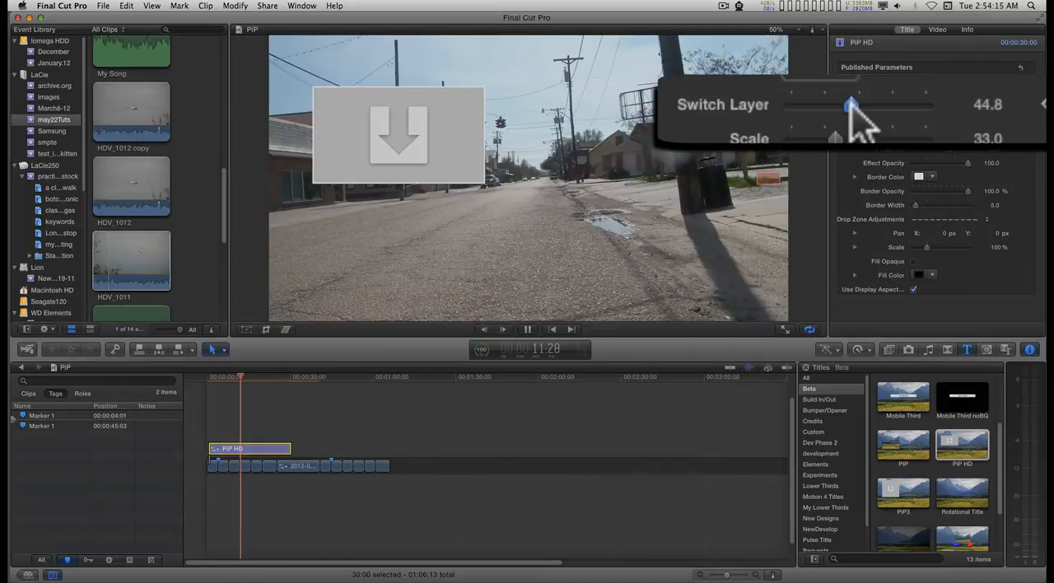
left_click_drag(848, 106, 853, 106)
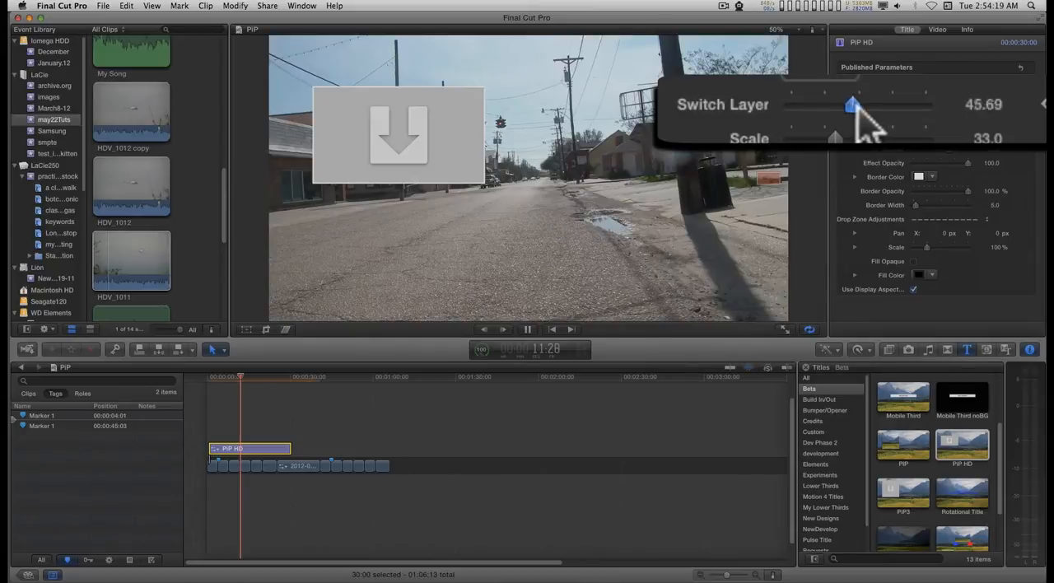
left_click_drag(850, 106, 859, 105)
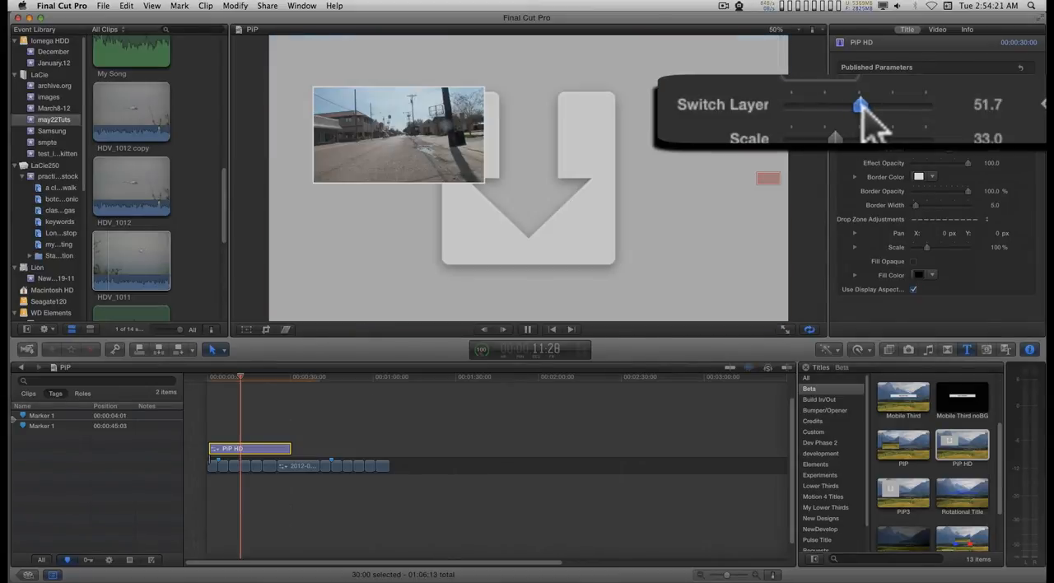
left_click_drag(859, 106, 843, 105)
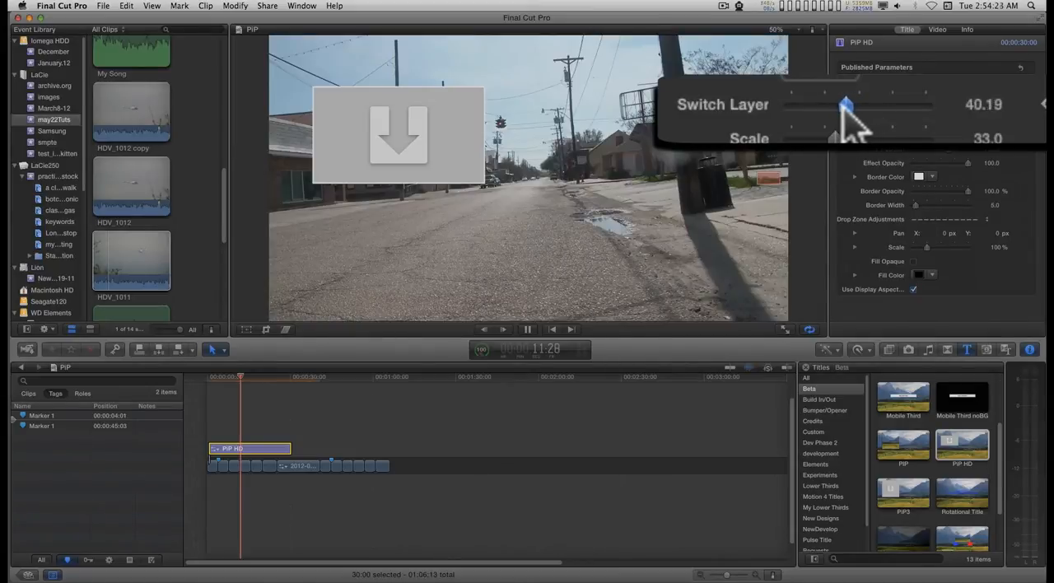
left_click_drag(847, 104, 869, 104)
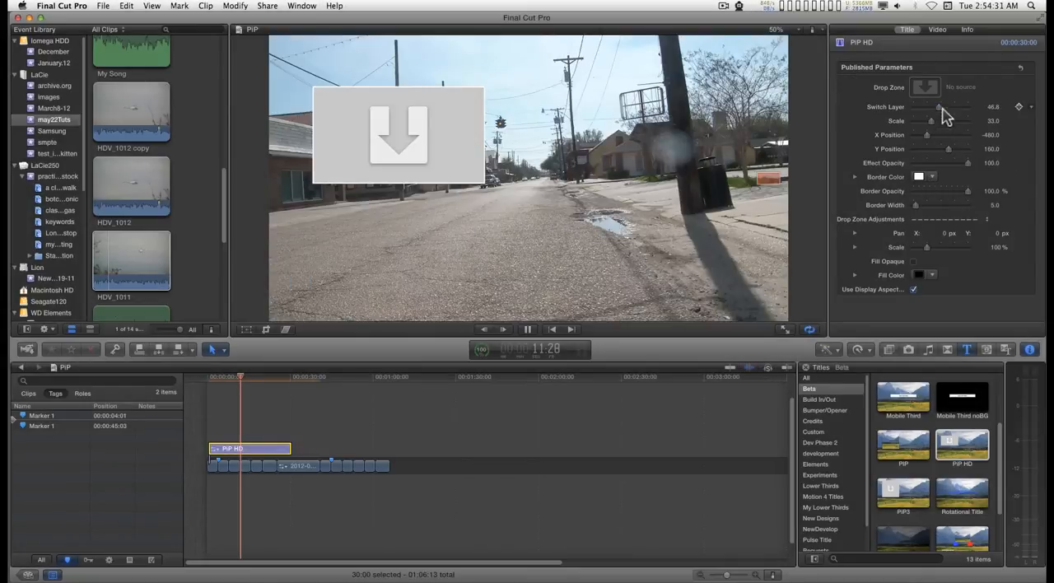
Step: Set X and Y Position so the inset sits in the top-right corner of the frame
left_click_drag(932, 122, 939, 122)
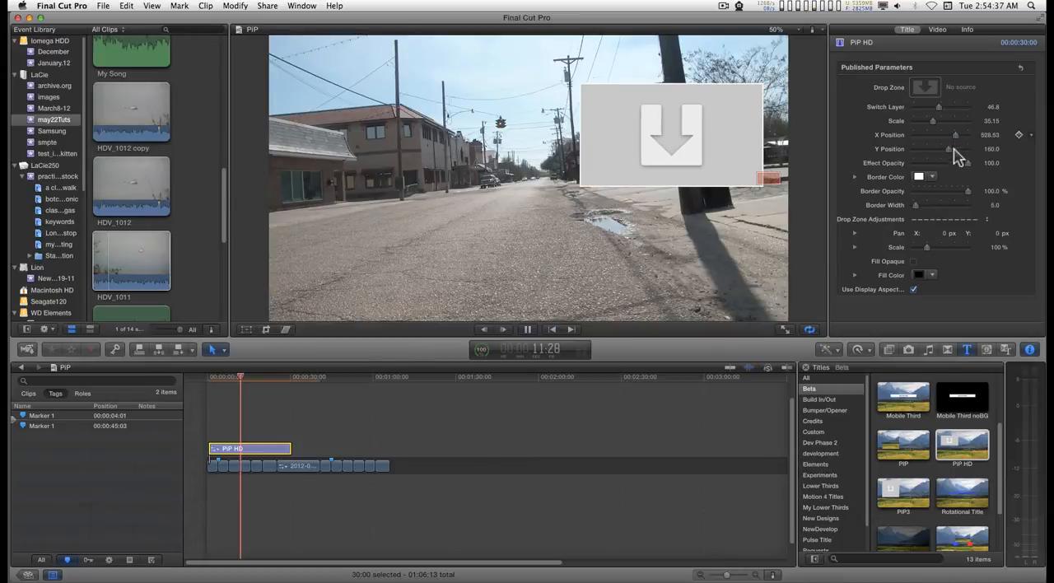
left_click_drag(956, 148, 955, 152)
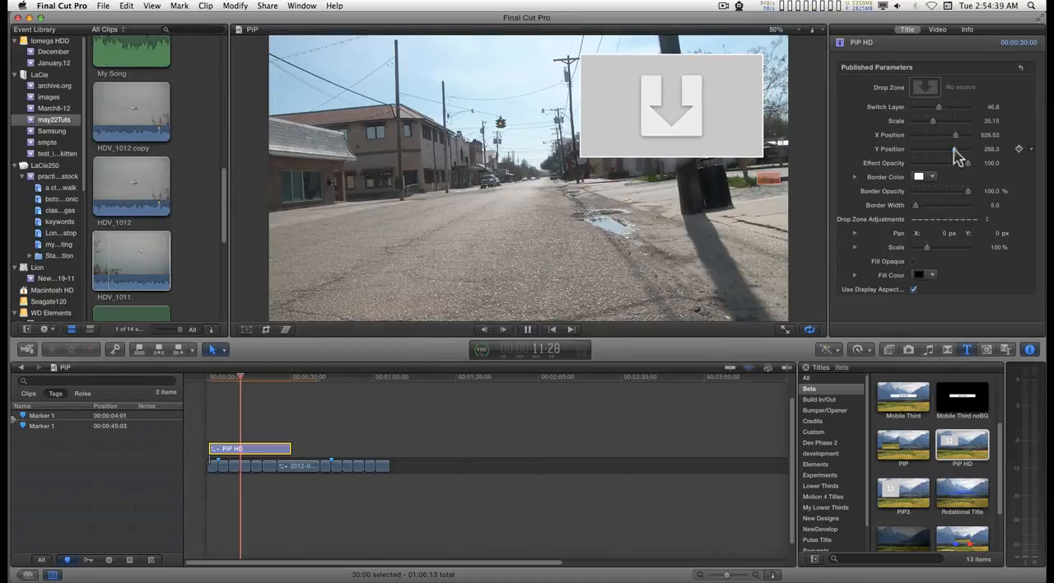
left_click_drag(965, 162, 939, 161)
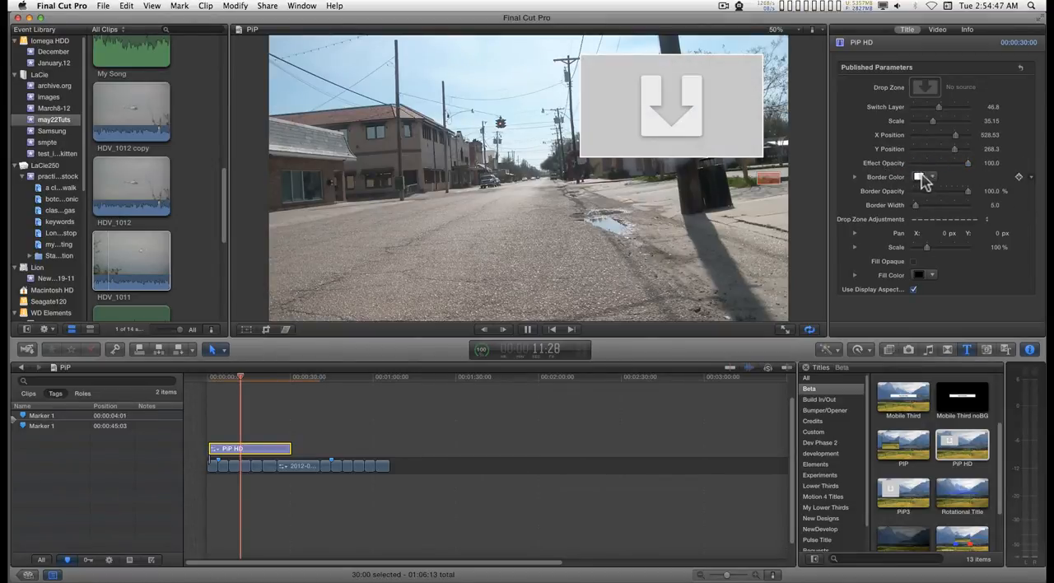
Step: Choose a border colour and raise the Drop Zone Scale to enlarge the inset's content
left_click(924, 176)
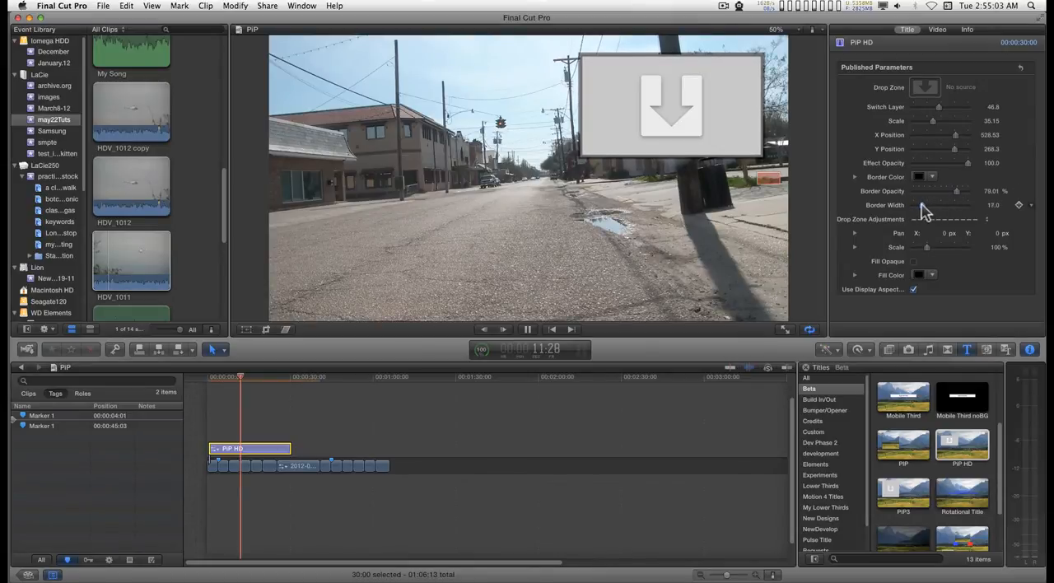
mouse_move(695, 107)
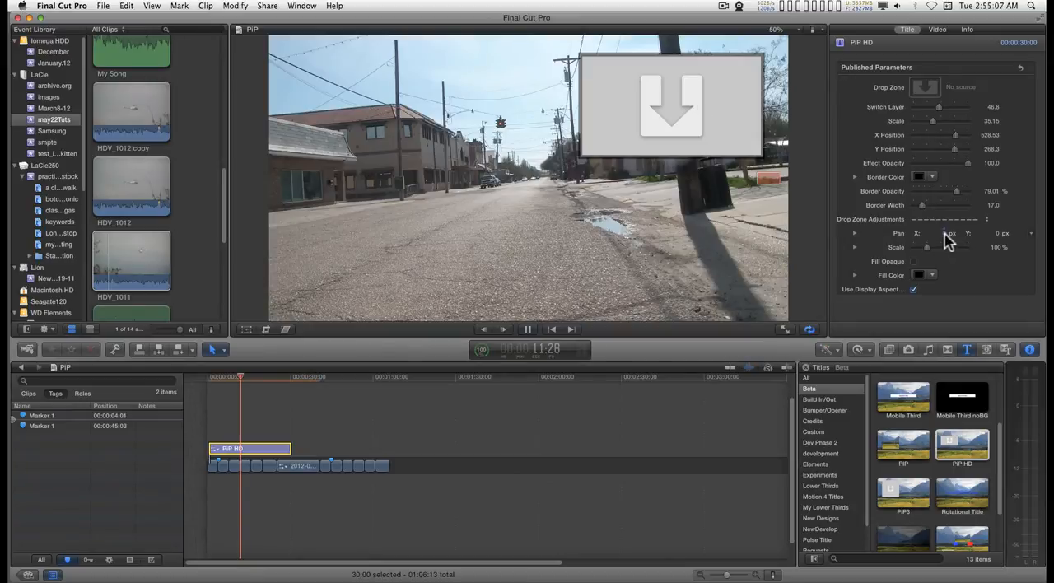
left_click_drag(936, 247, 964, 247)
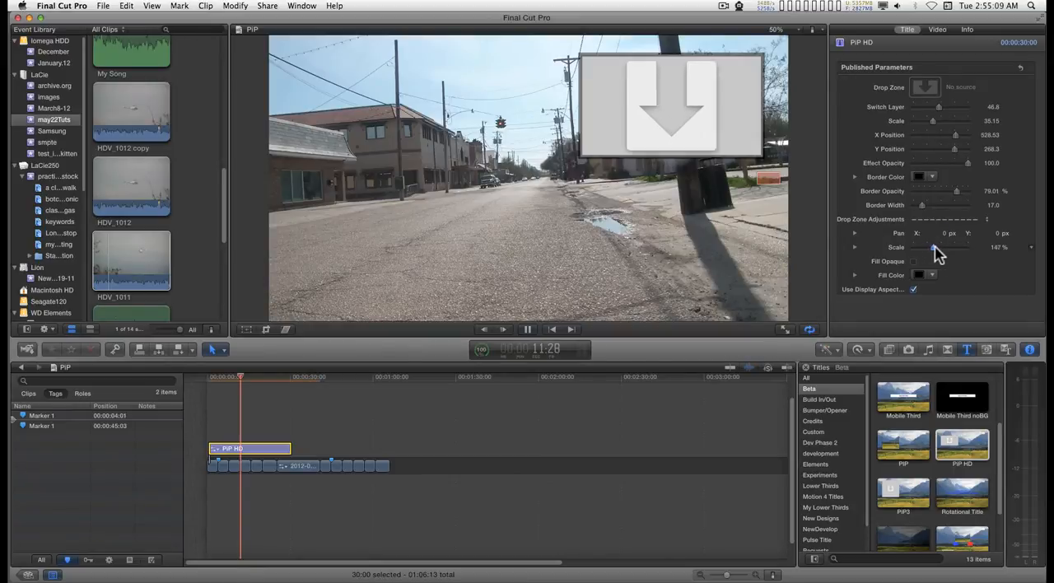
left_click_drag(935, 247, 958, 247)
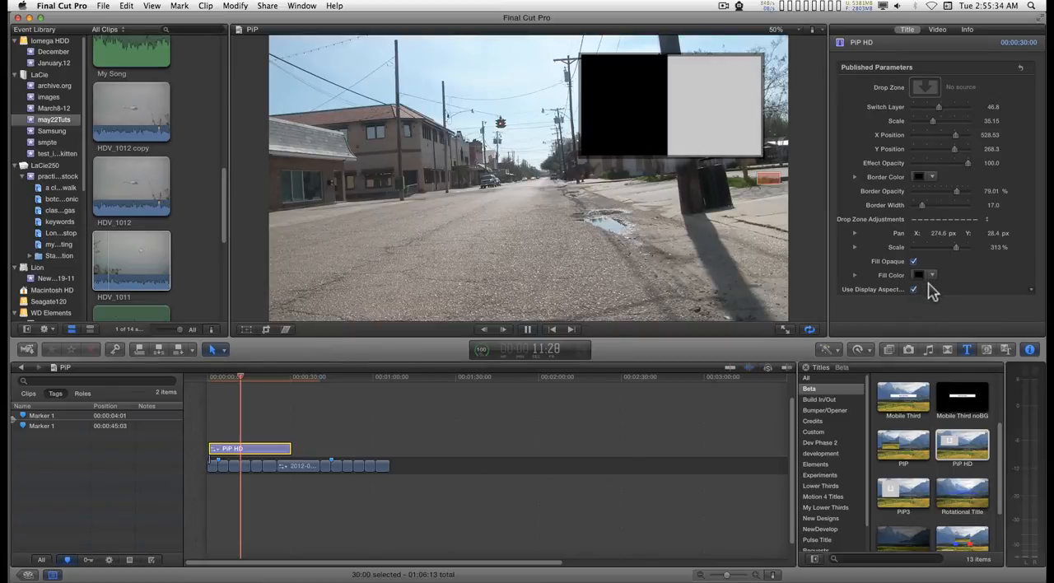
Step: Enable the opaque fill for the drop zone background in the Title inspector
left_click(922, 273)
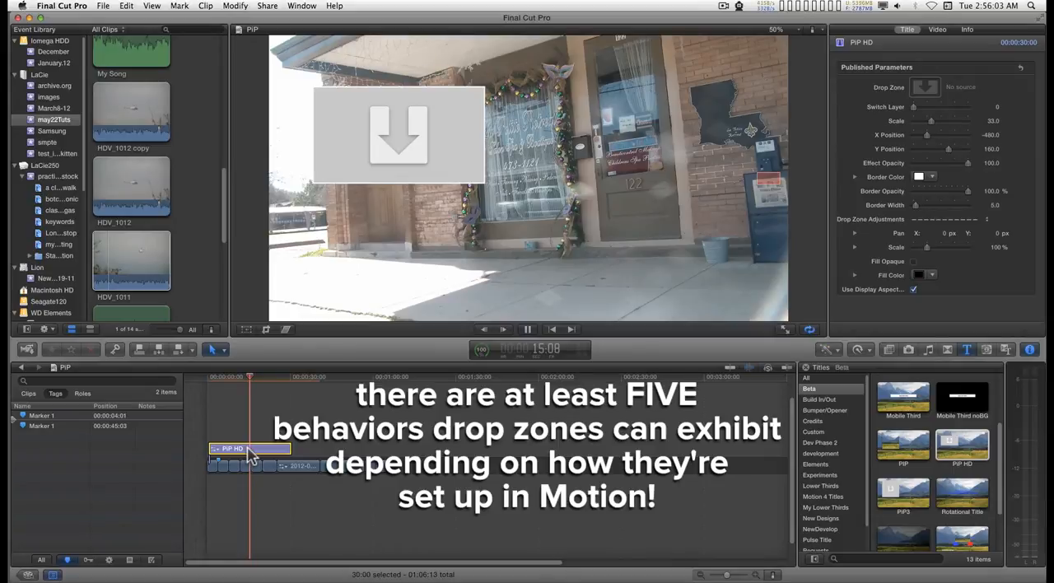
mouse_move(387, 453)
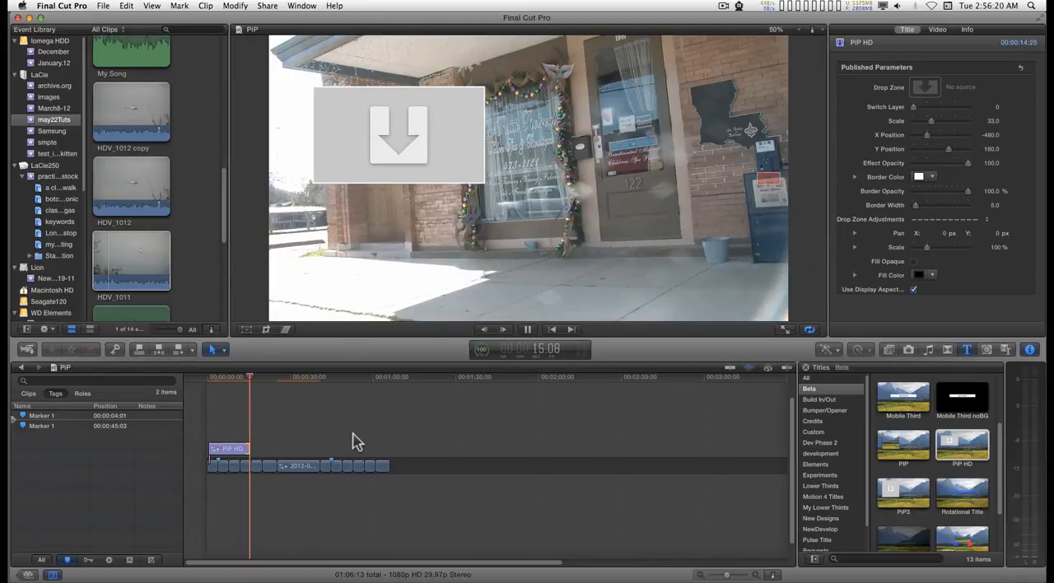
Step: Reselect the PIP HD title in the timeline after resetting its parameters
left_click_drag(250, 448, 295, 448)
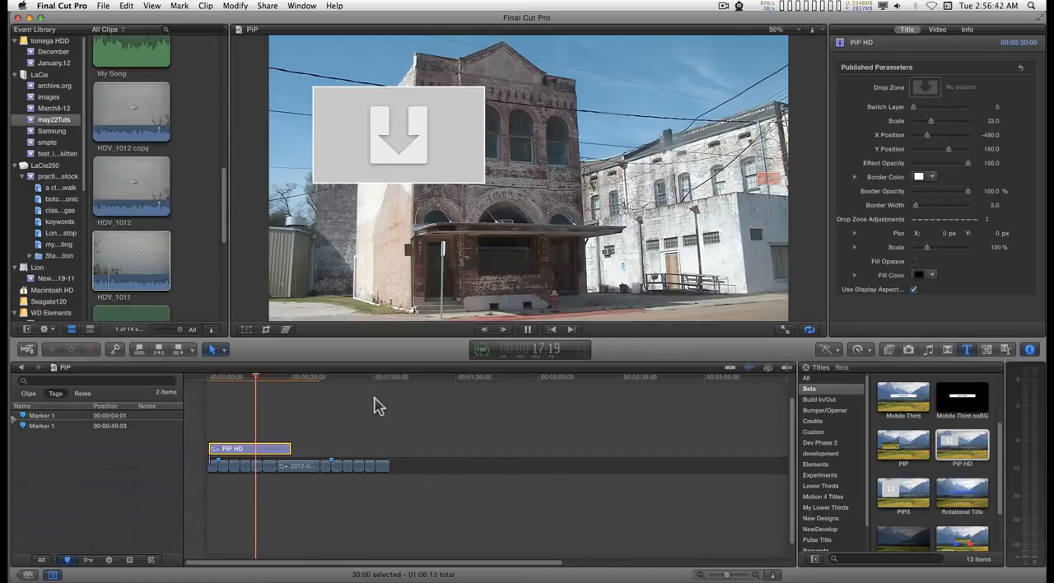
mouse_move(329, 365)
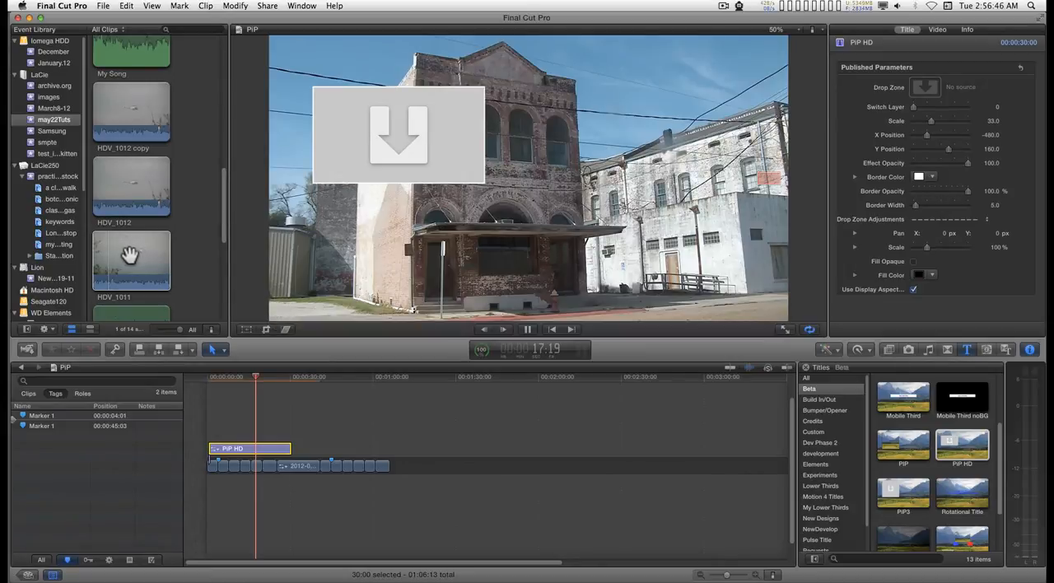
Step: Connect helicopter clip HDV_1011 above the PIP HD title and nudge it later in the timeline
left_click(131, 260)
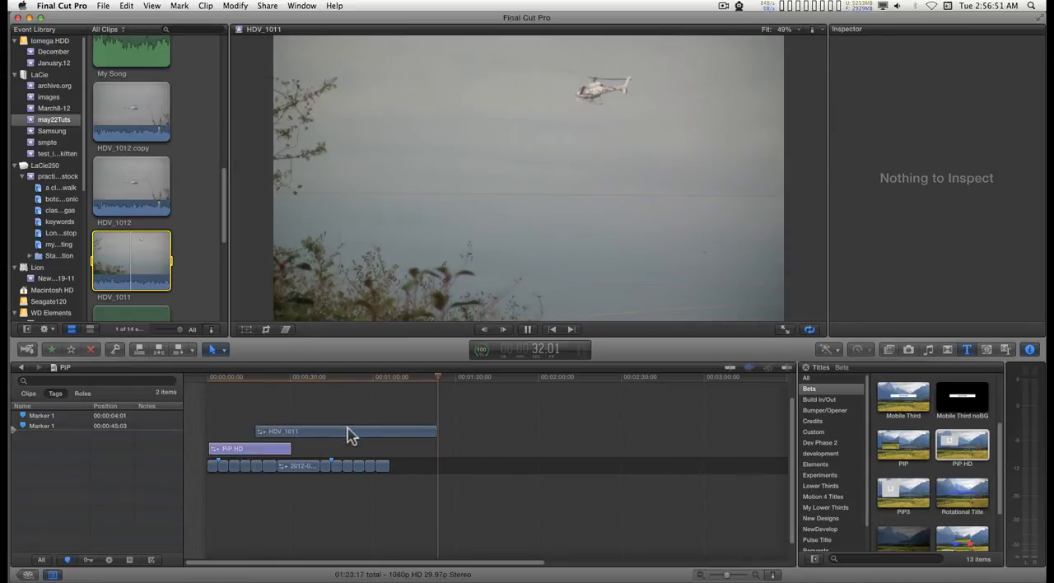
left_click_drag(346, 431, 330, 424)
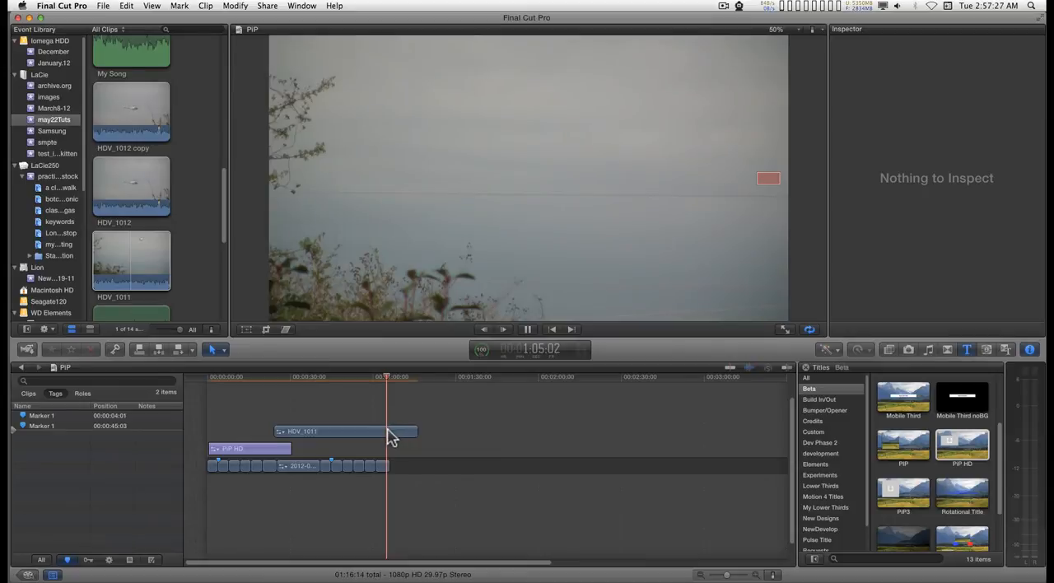
Step: Blade the helicopter clip at the playhead and select its second piece
left_click(346, 431)
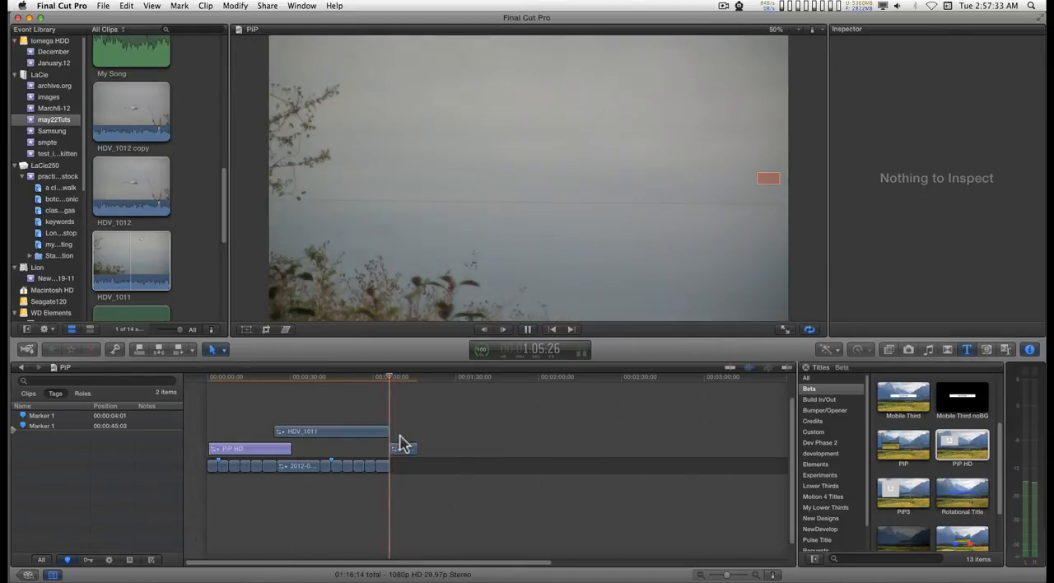
left_click(404, 448)
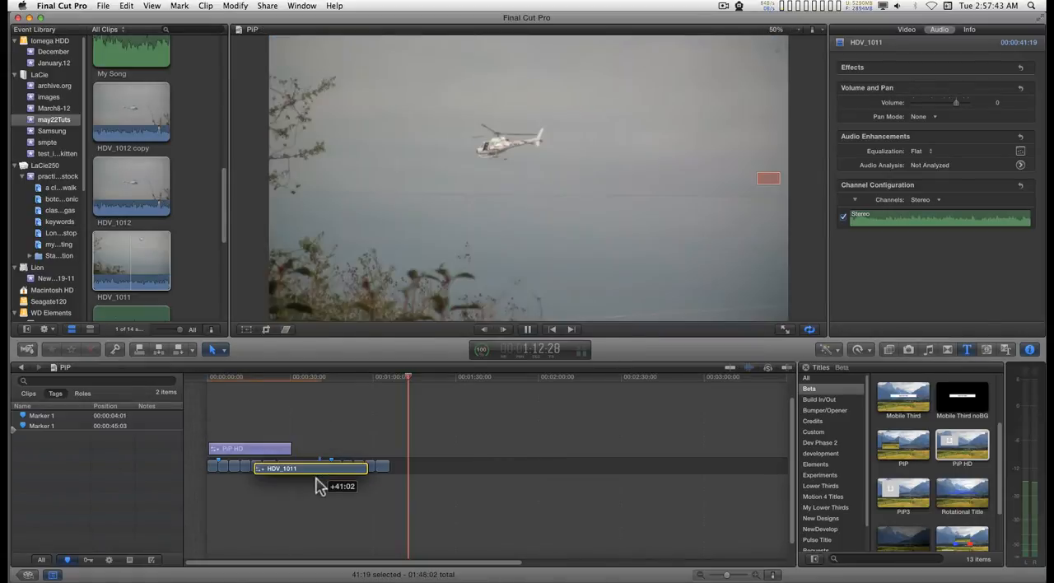
Step: Lift the HDV_1011 piece out of the storyline as a connected clip after the PIP HD title
left_click_drag(309, 467, 428, 438)
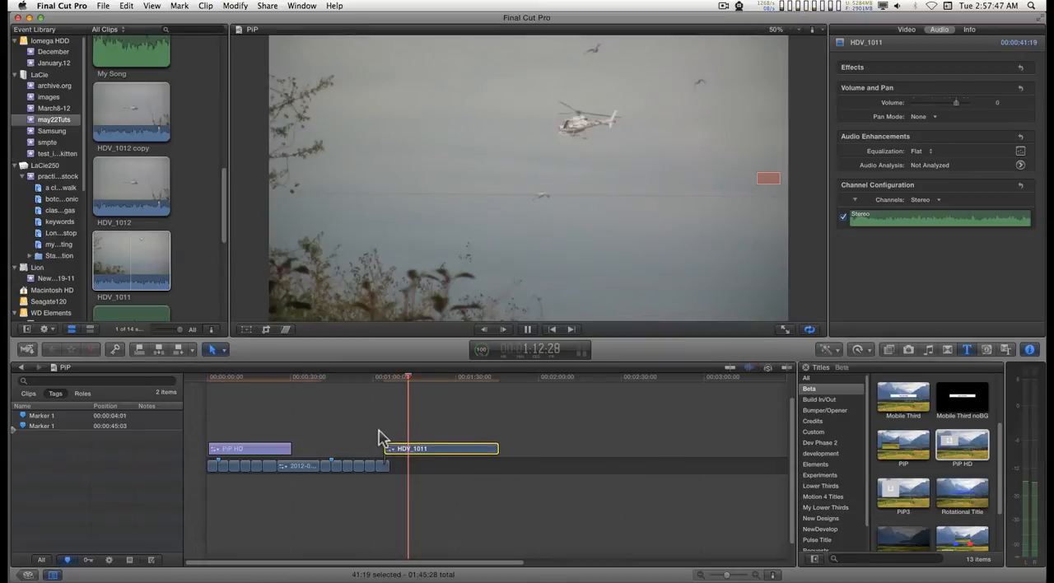
mouse_move(306, 494)
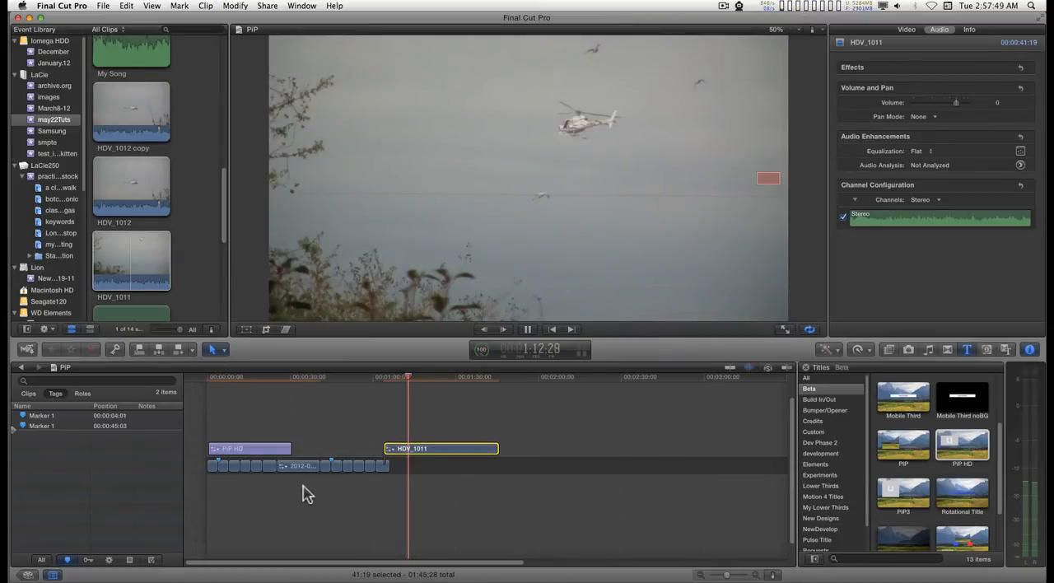
mouse_move(306, 428)
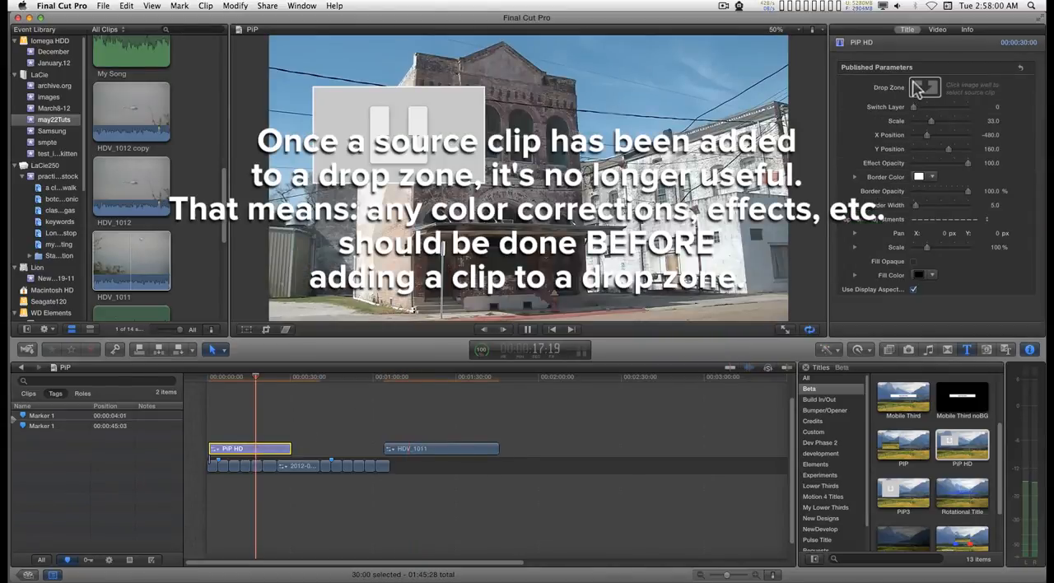
Step: Assign the HDV_1011 helicopter footage as the PIP HD title's Drop Zone source
left_click(924, 87)
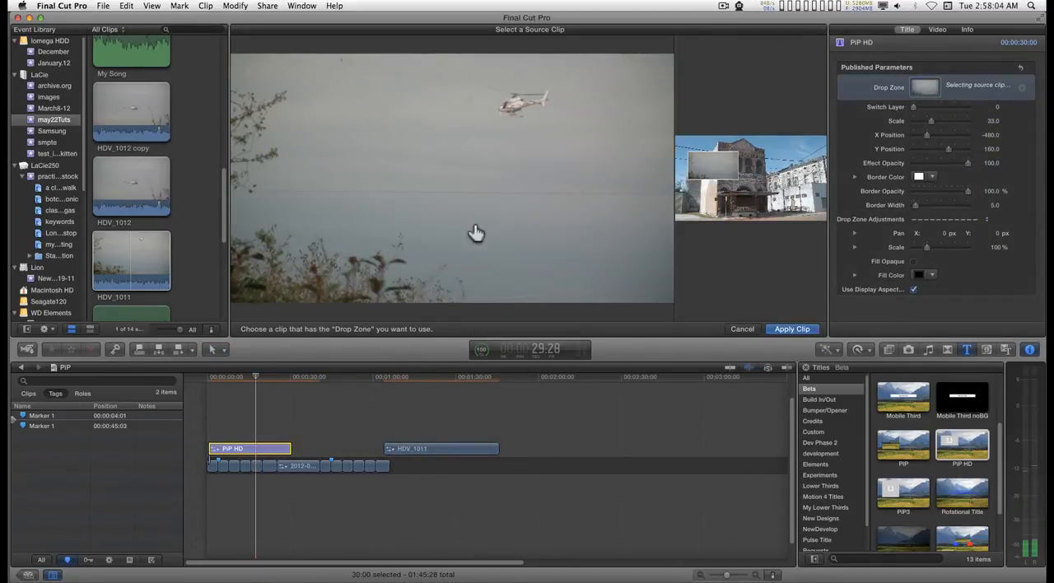
left_click(790, 329)
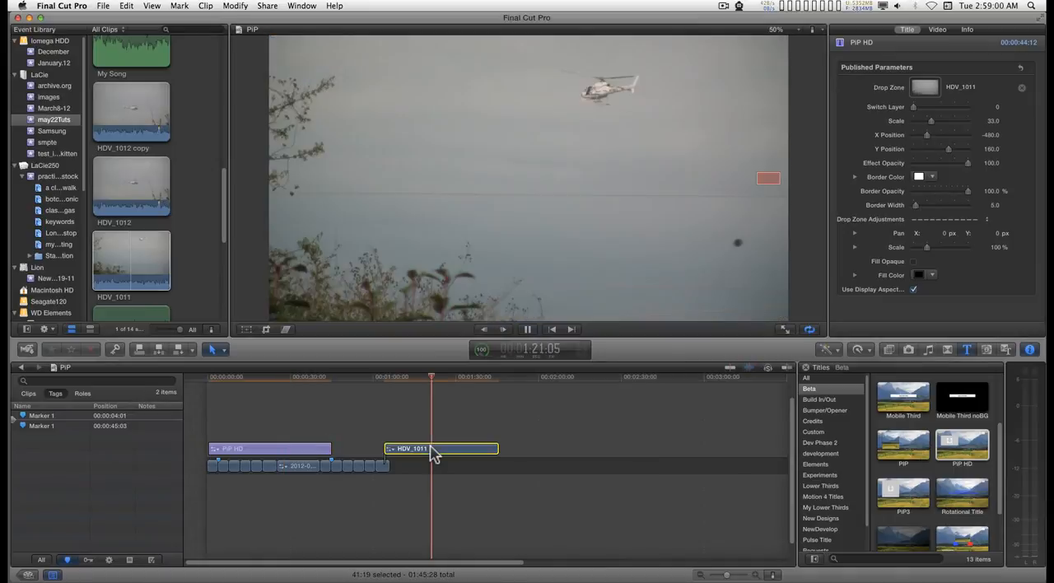
Step: Cue the playhead to the start of the PIP HD title to preview the helicopter inset
left_click(939, 30)
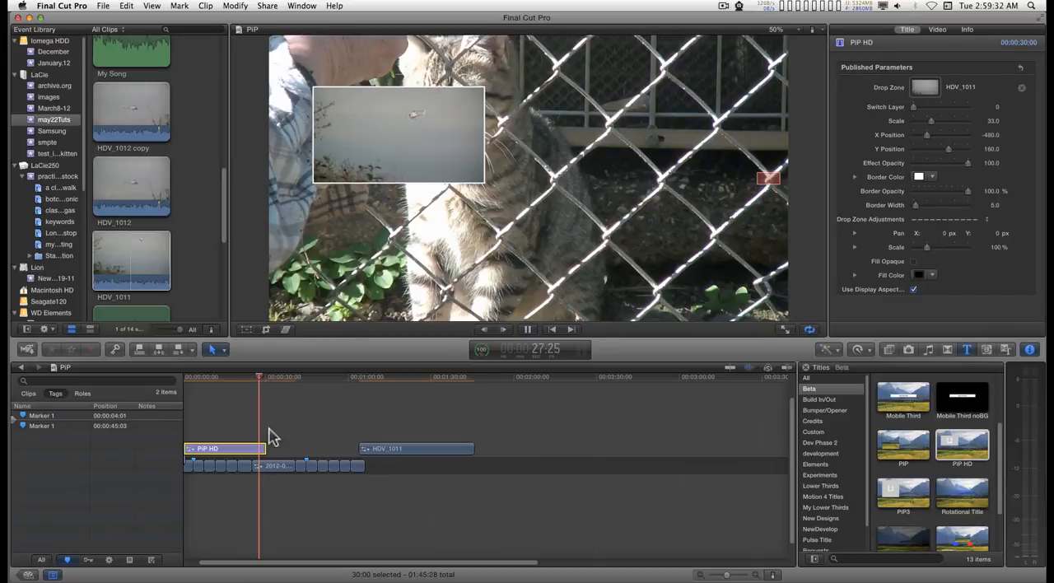
mouse_move(227, 451)
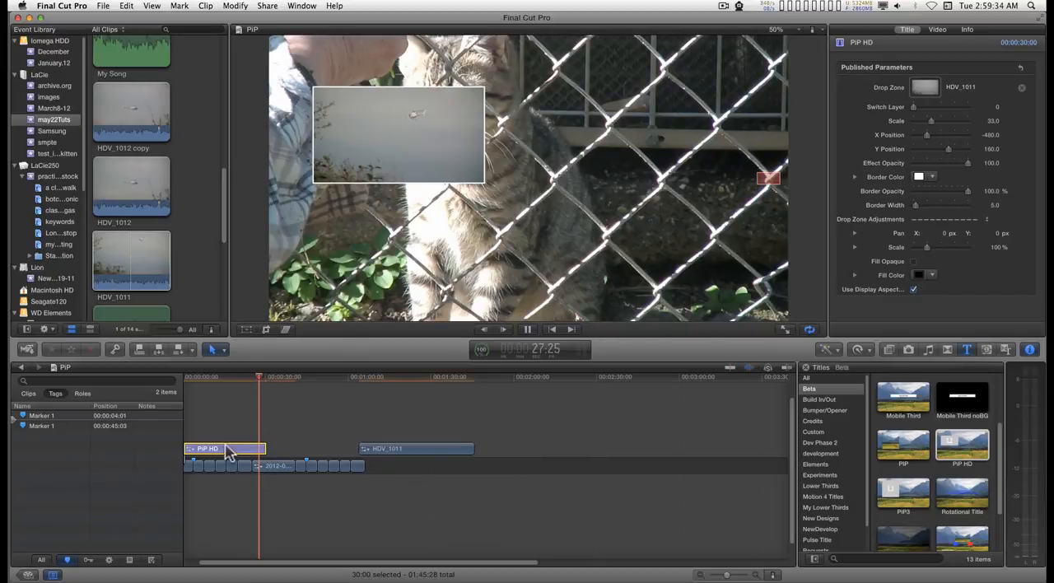
mouse_move(410, 139)
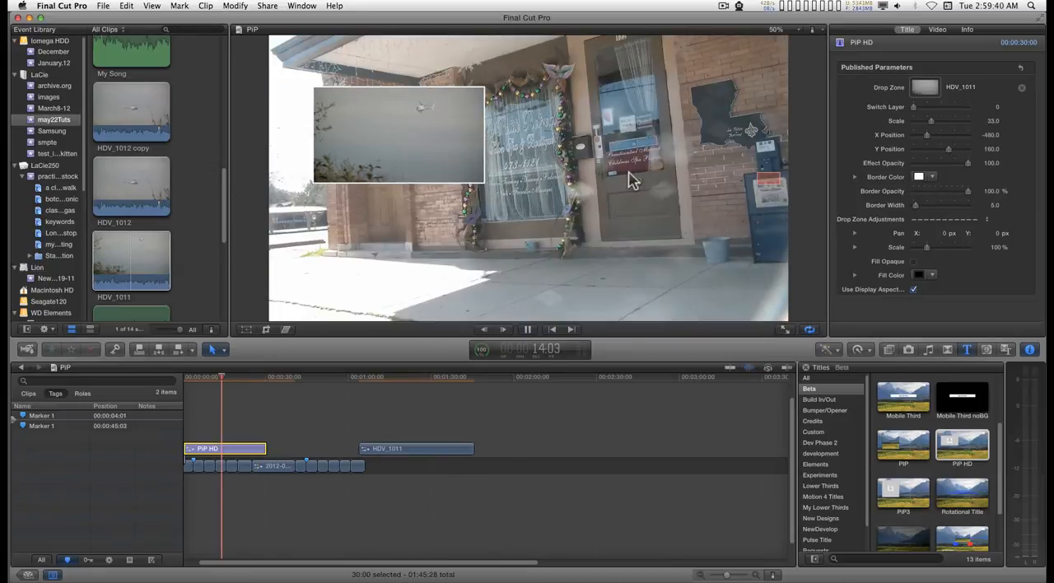
mouse_move(227, 387)
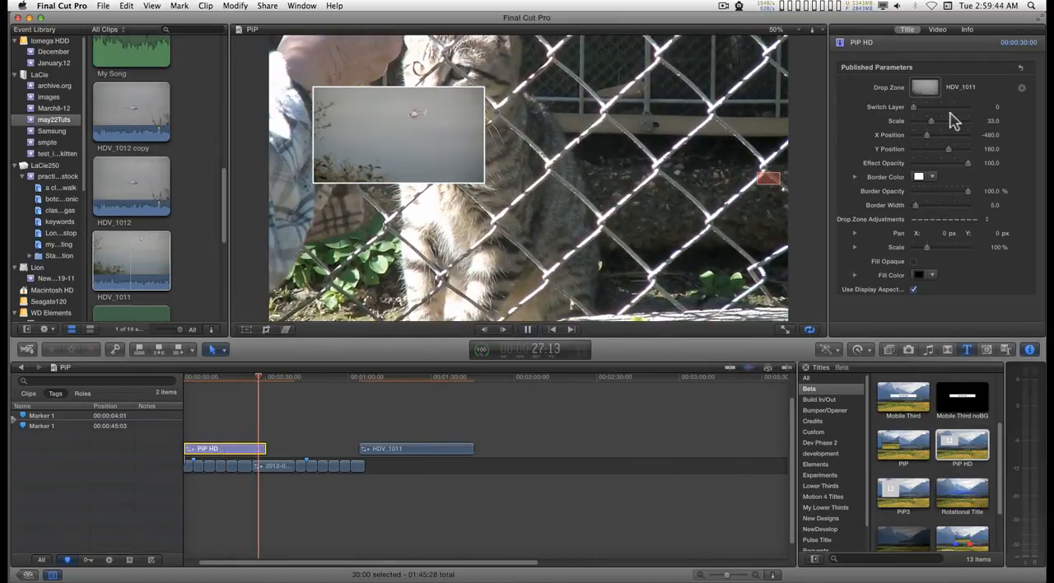
Step: Set the inset's X Position to about 441 and Y Position to about 217
left_click_drag(931, 135, 942, 135)
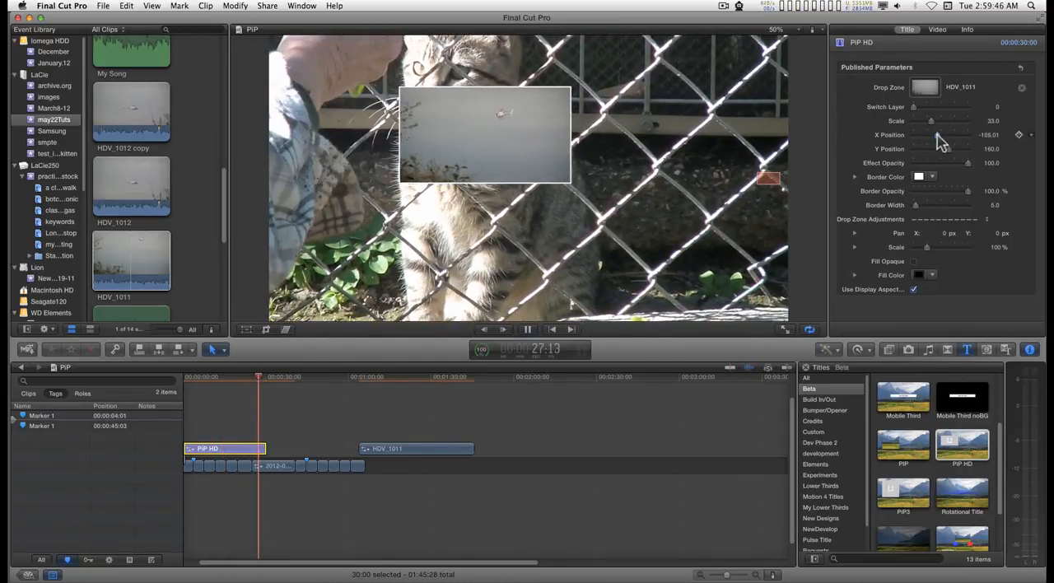
left_click_drag(939, 135, 956, 135)
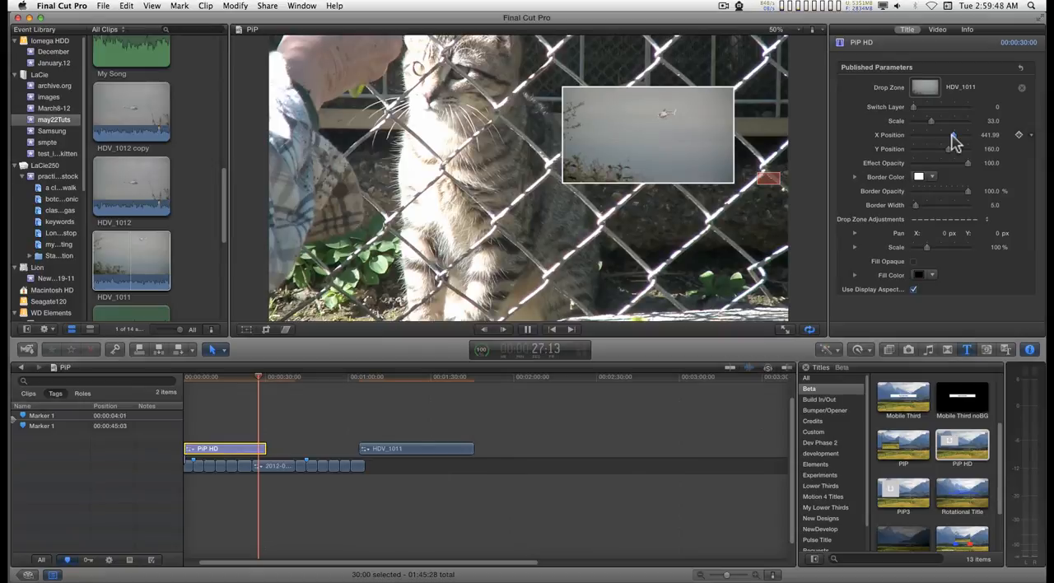
left_click_drag(955, 148, 955, 155)
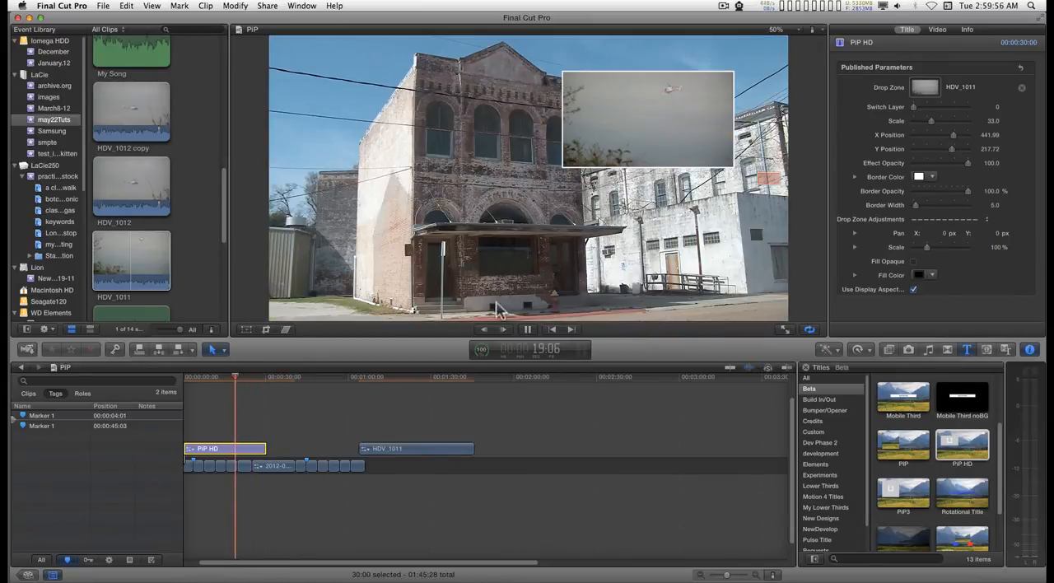
mouse_move(234, 436)
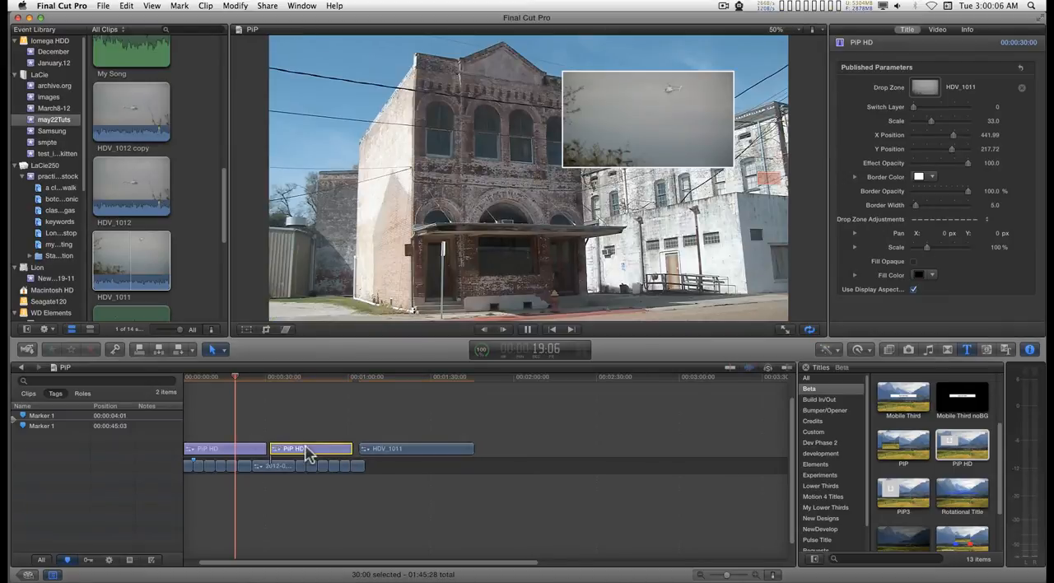
mouse_move(316, 458)
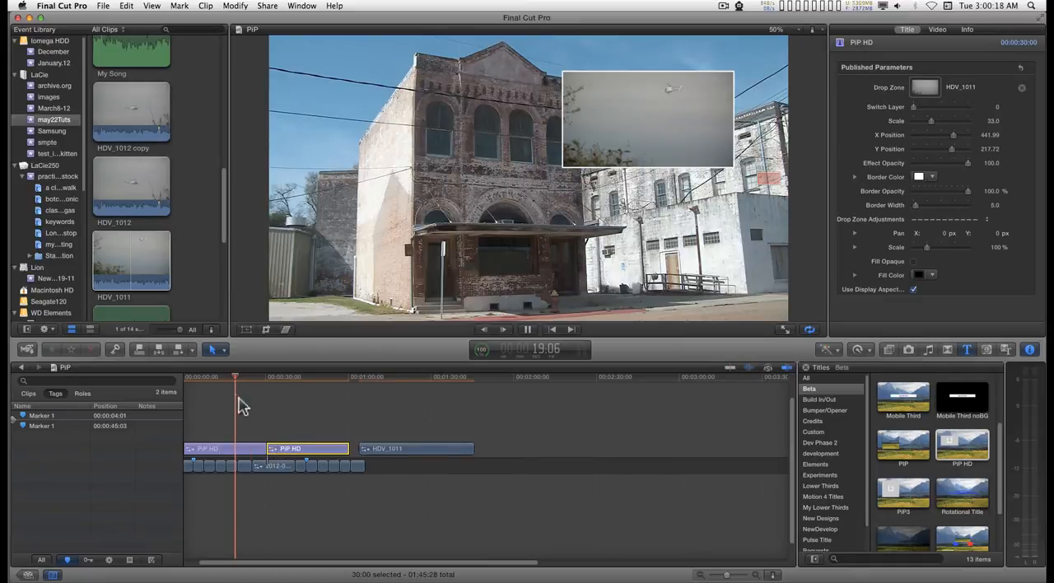
Step: Deselect everything in the timeline after duplicating the PIP HD title
left_click(415, 448)
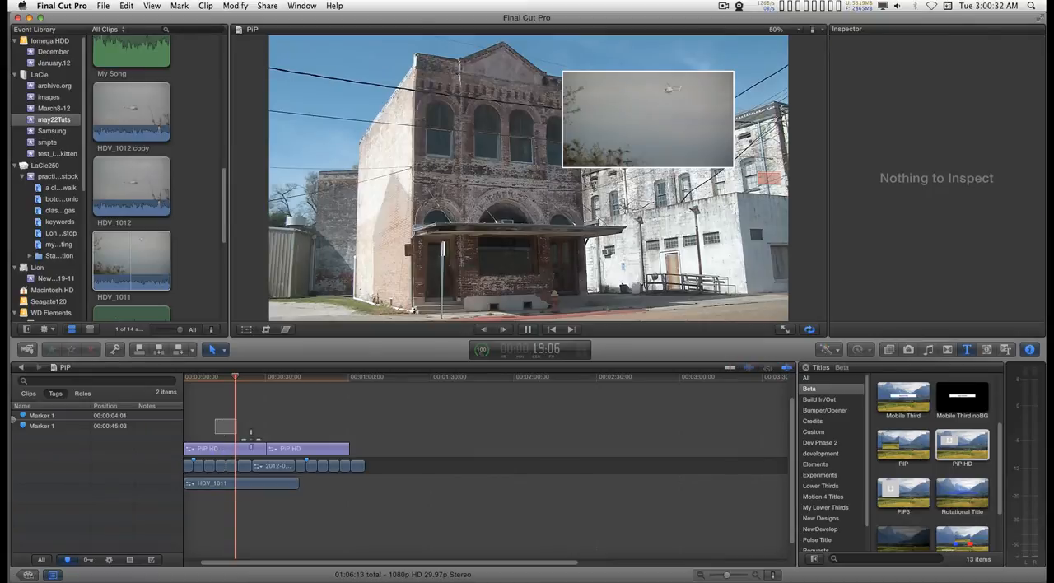
Step: Select the area under the titles where the HDV_1011 clip is placed
left_click(234, 448)
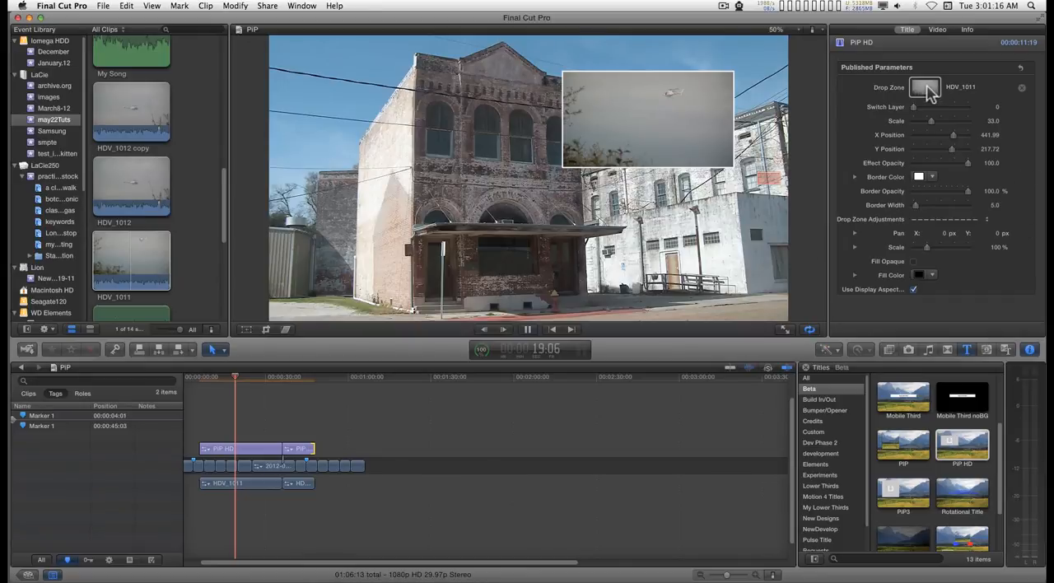
Step: Choose the second HDV_1011 segment as the second title's Drop Zone source
left_click(924, 86)
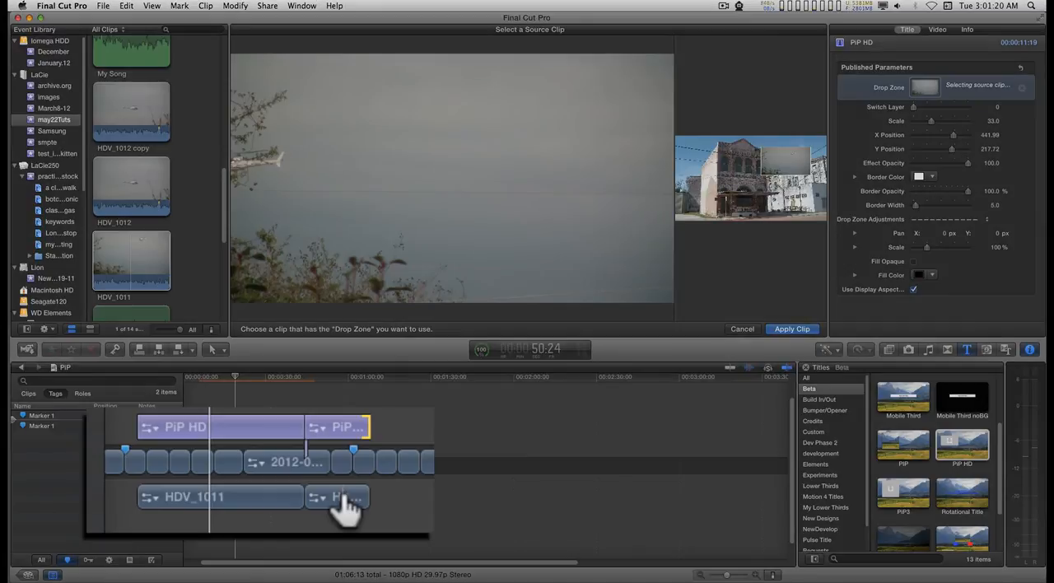
left_click(791, 329)
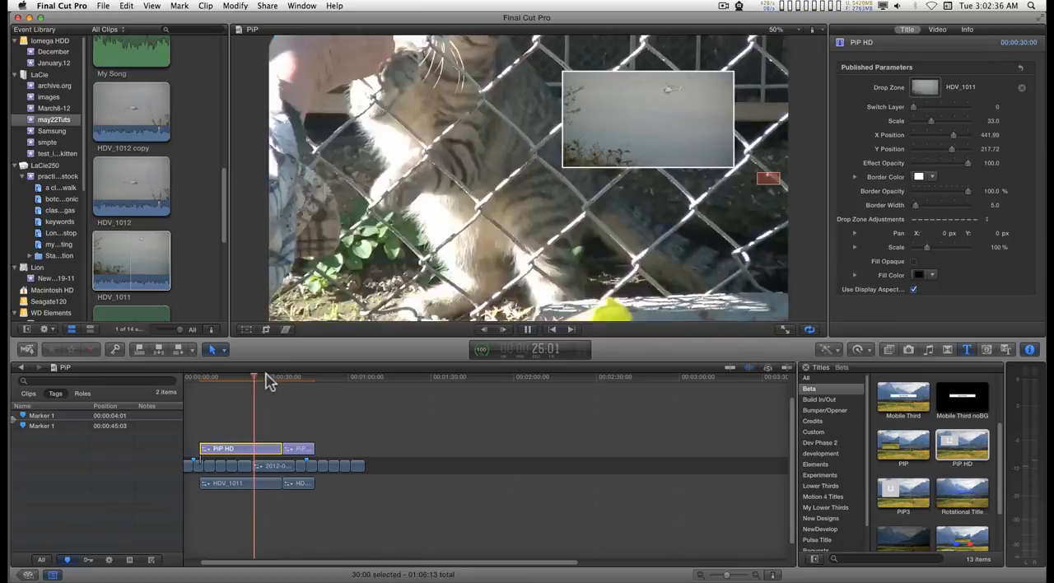
Step: Play back the section under the second PIP HD title to check its inset
left_click(273, 382)
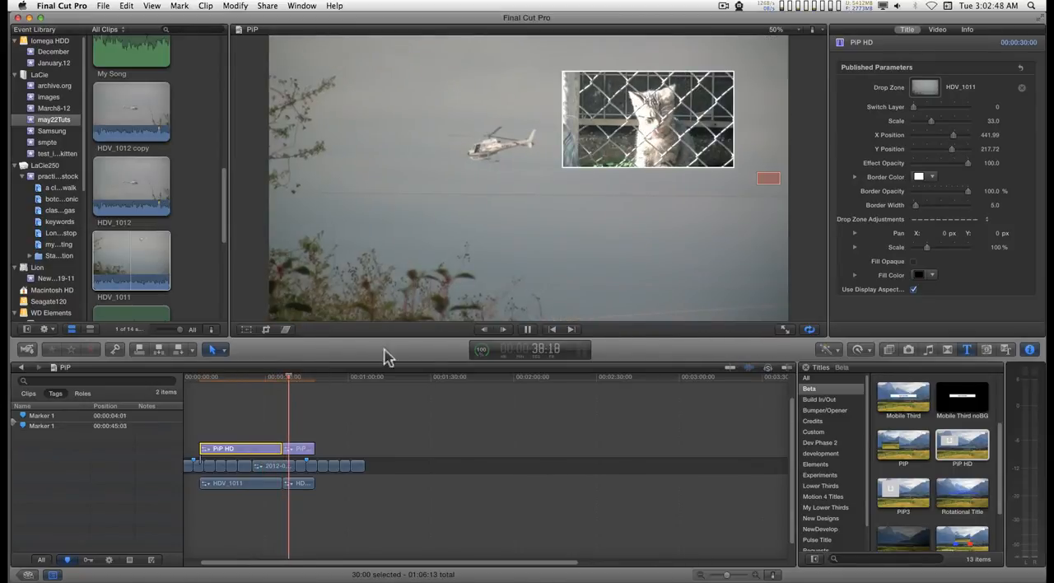
mouse_move(695, 332)
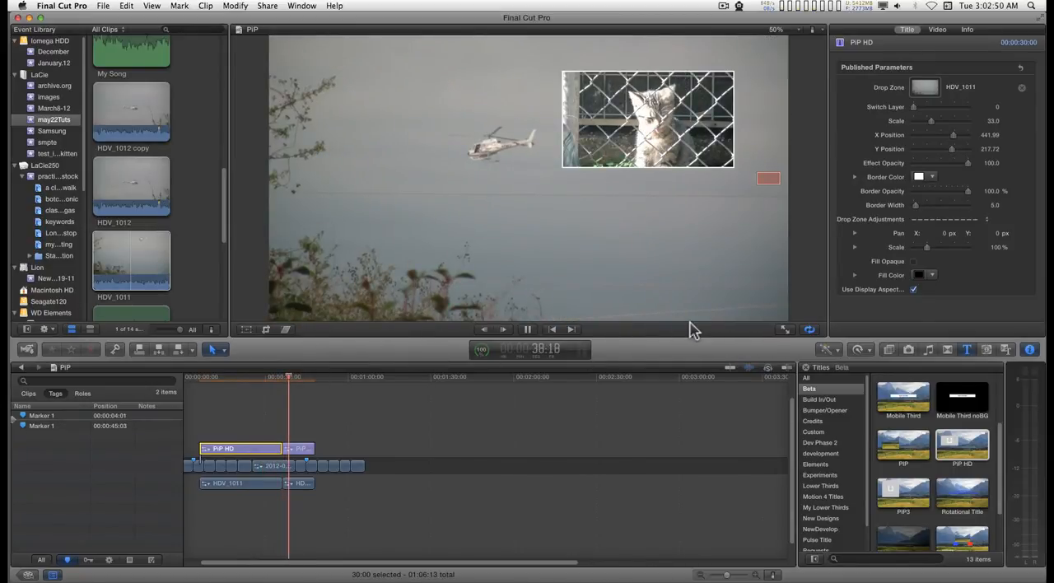